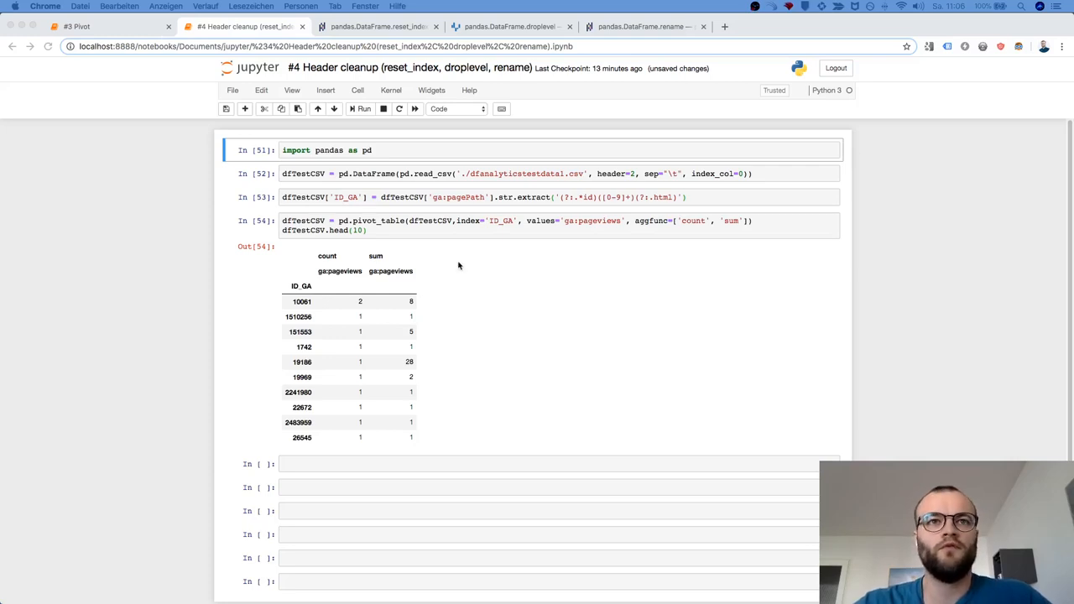
pyautogui.moveTo(453, 221)
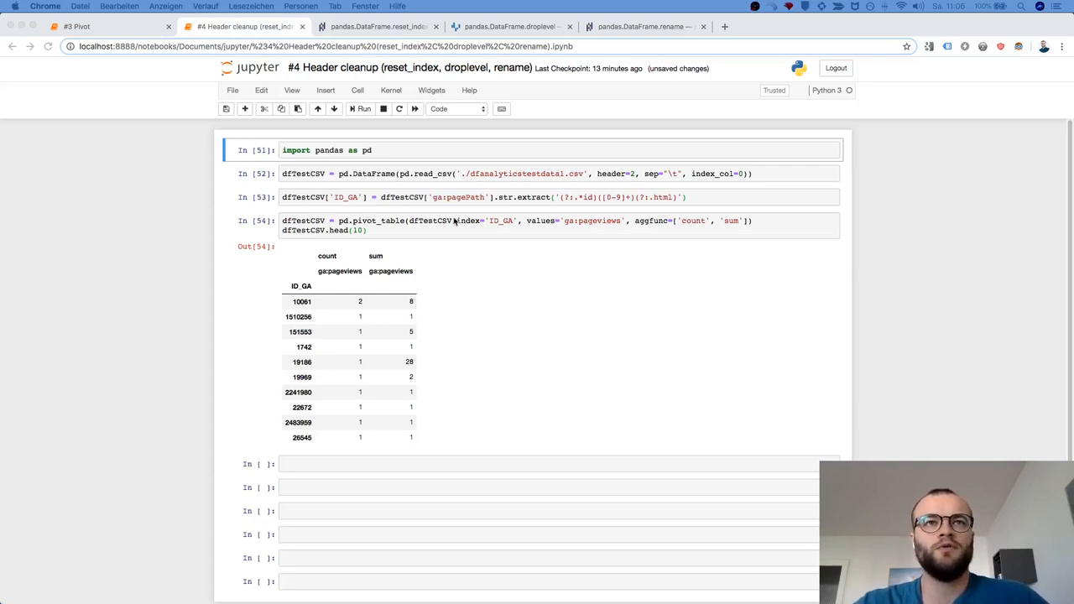
pyautogui.moveTo(416, 243)
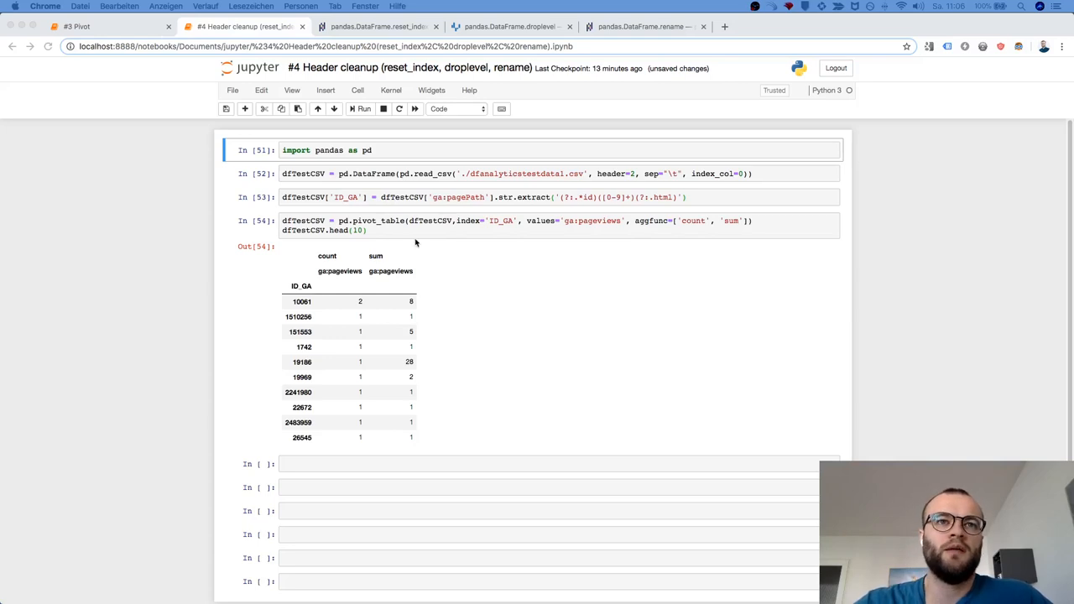
pyautogui.moveTo(349, 248)
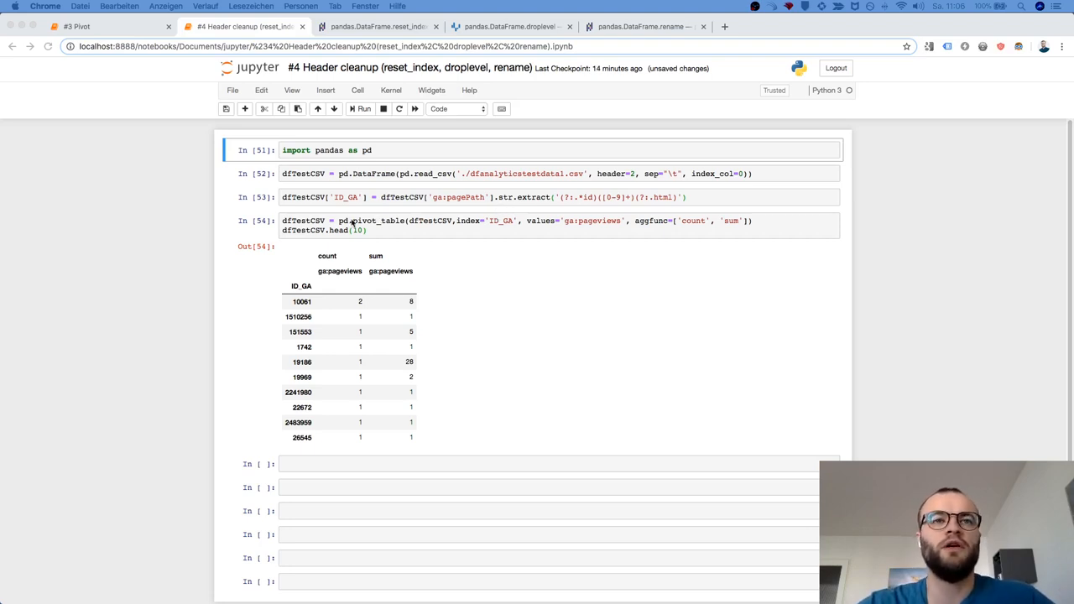
pyautogui.moveTo(317, 257)
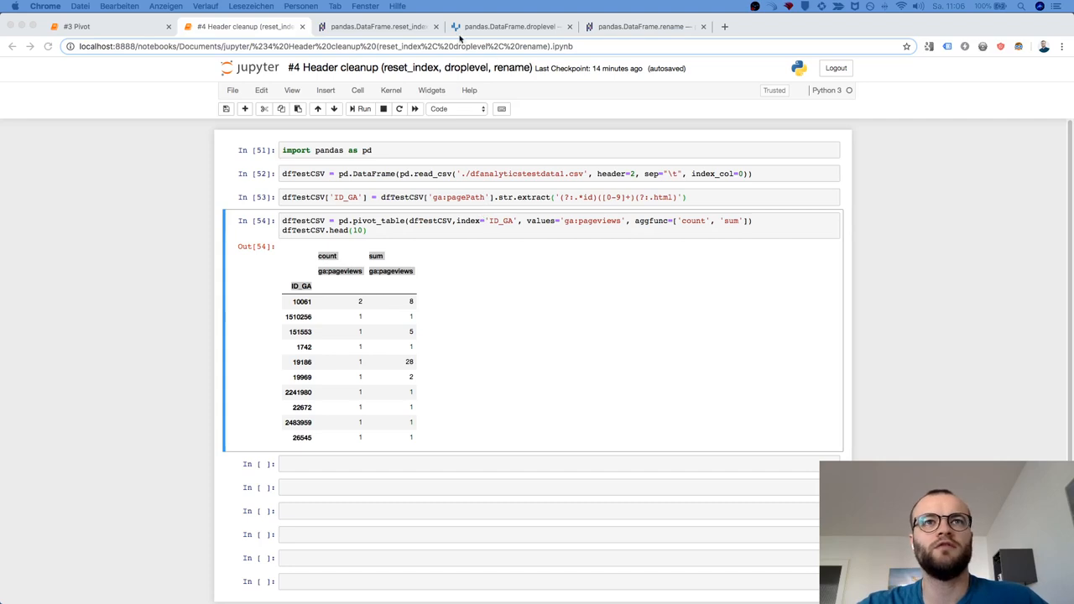
# - Look up the inplace parameter on the pandas reset_index reference page
pyautogui.click(378, 26)
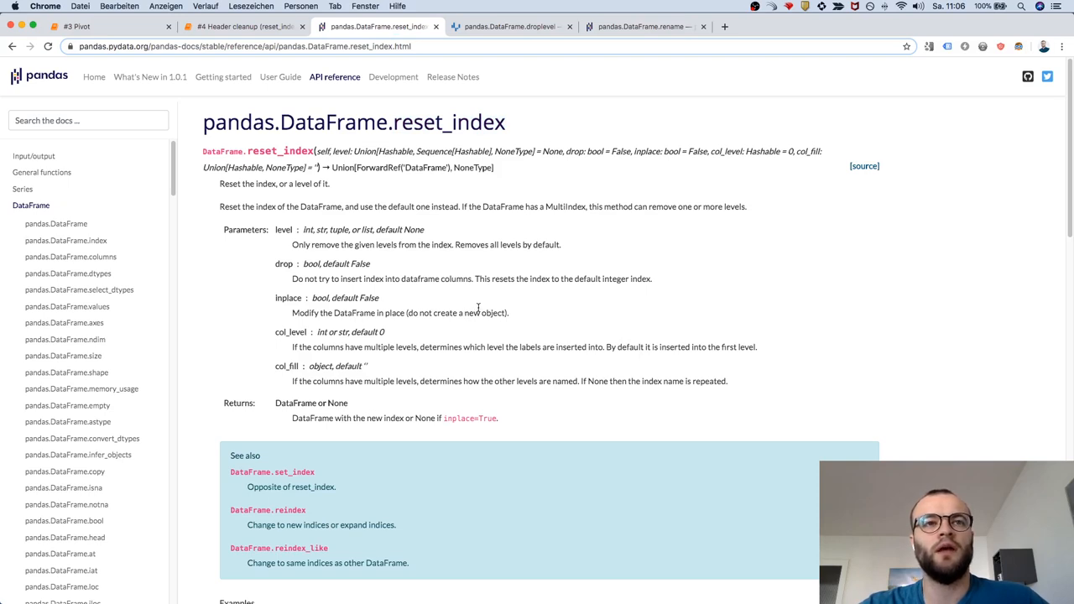
pyautogui.moveTo(436, 267)
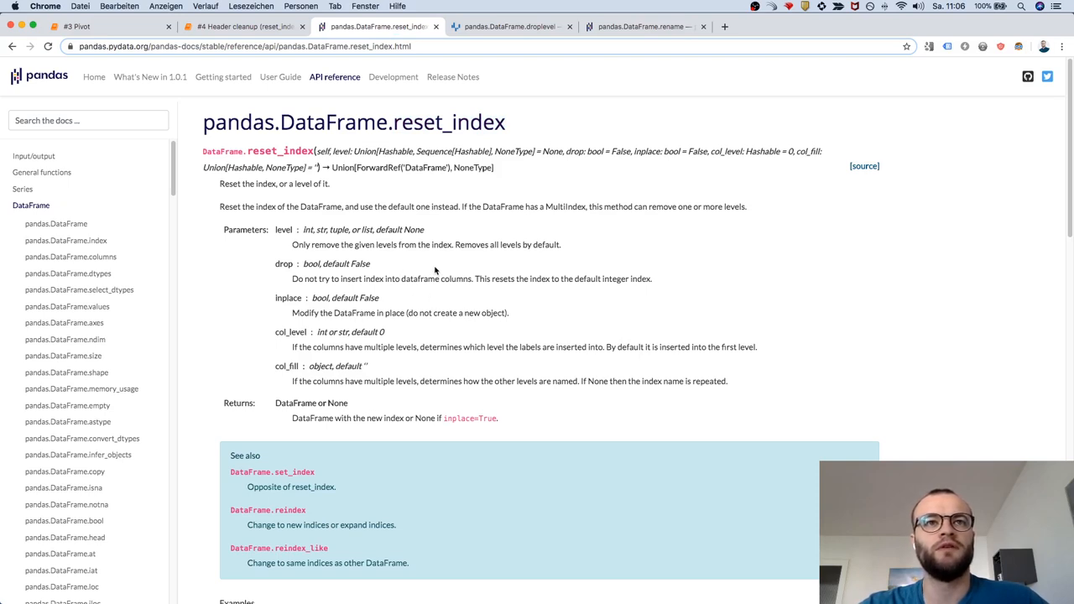
pyautogui.moveTo(519, 254)
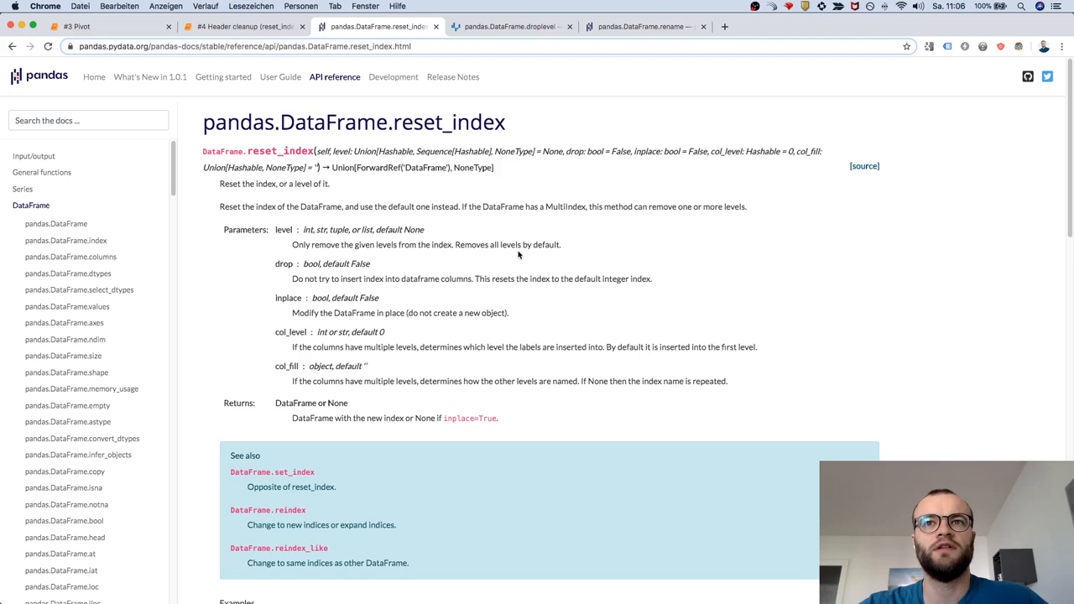
pyautogui.moveTo(427, 303)
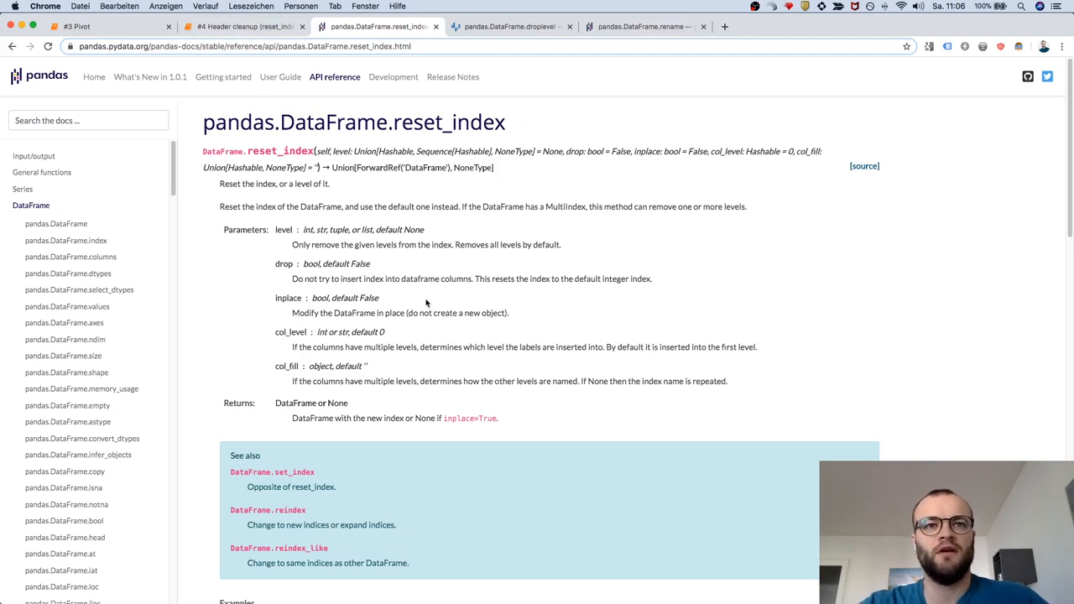
pyautogui.moveTo(552, 316)
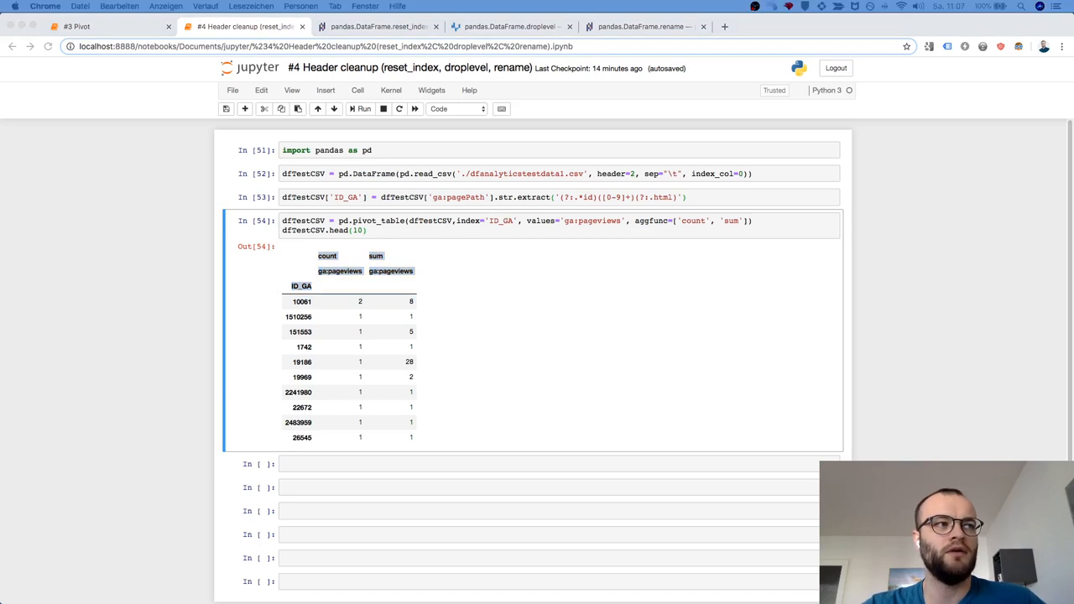
pyautogui.click(346, 464)
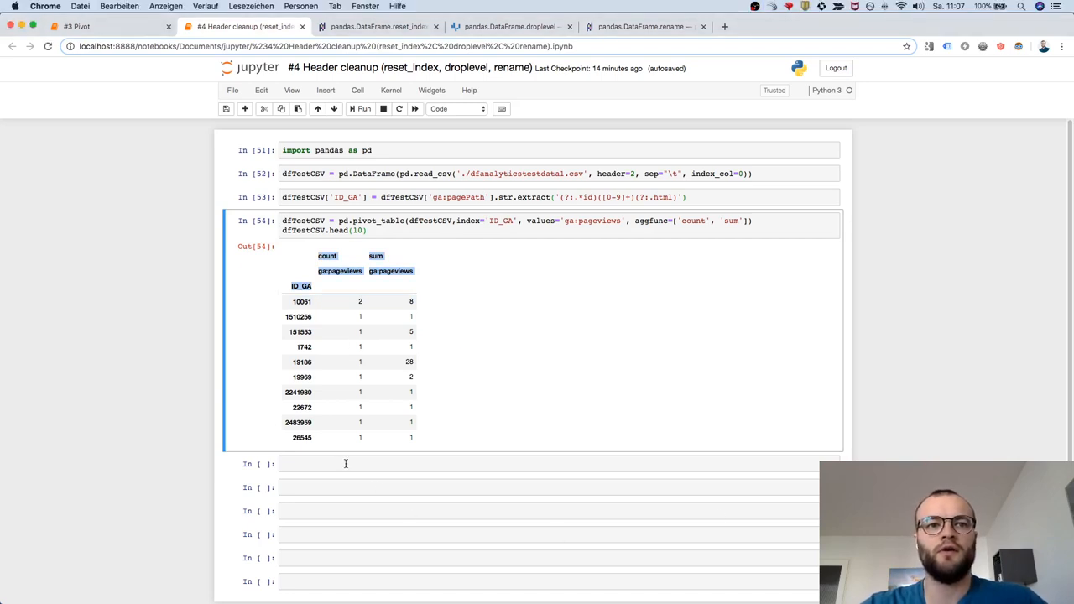
pyautogui.click(385, 14)
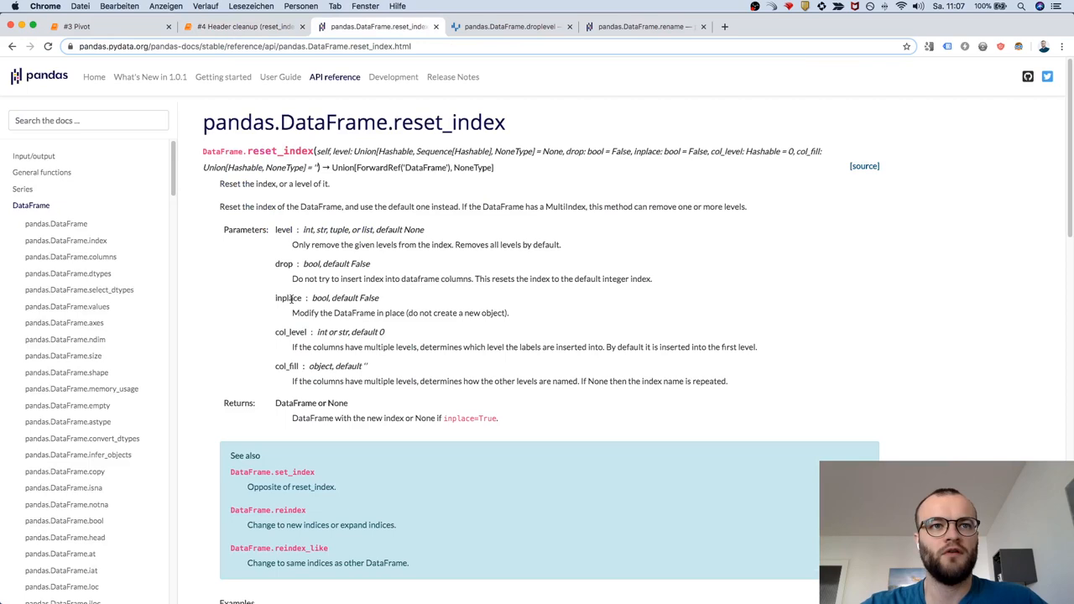
pyautogui.doubleClick(288, 297)
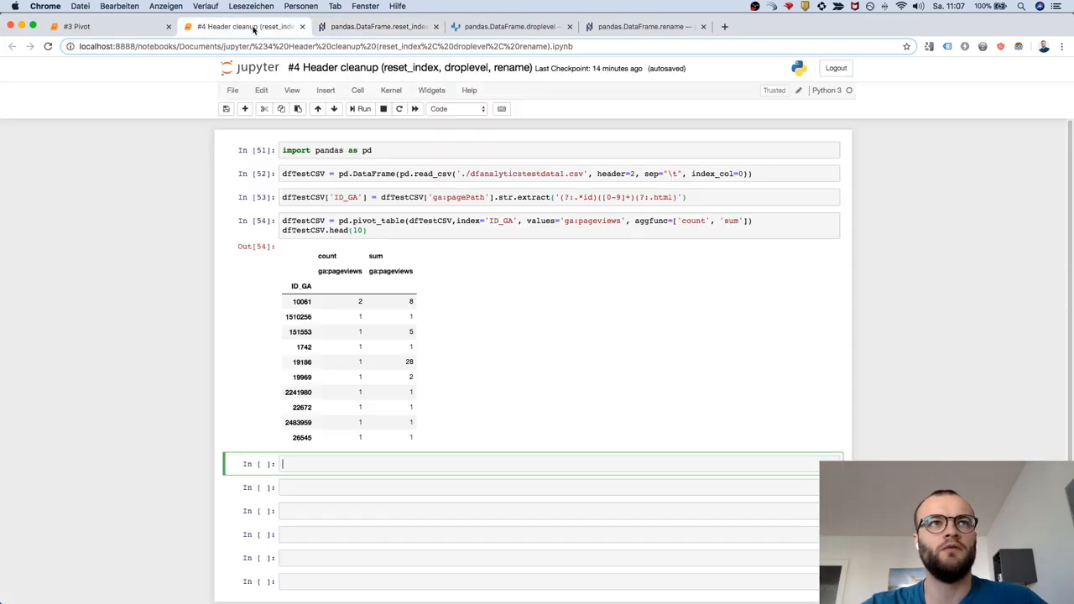
# - Run dfTestCSV.reset_index(inplace=True) so ID_GA becomes a regular column with a numeric index
pyautogui.write('dfTestCSV.reset_index(inplace=True)')
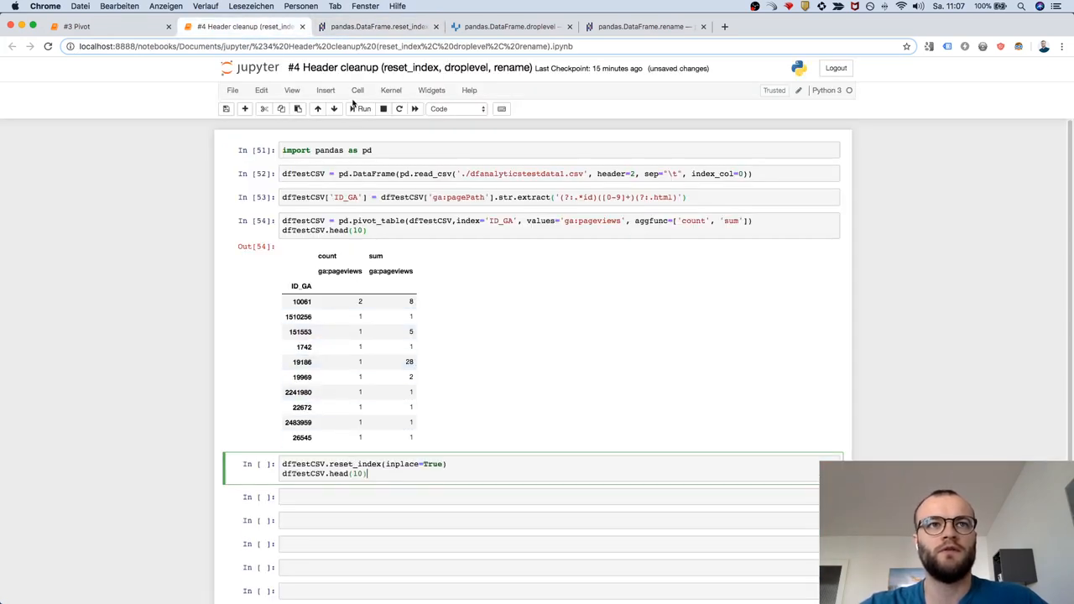
pyautogui.click(361, 109)
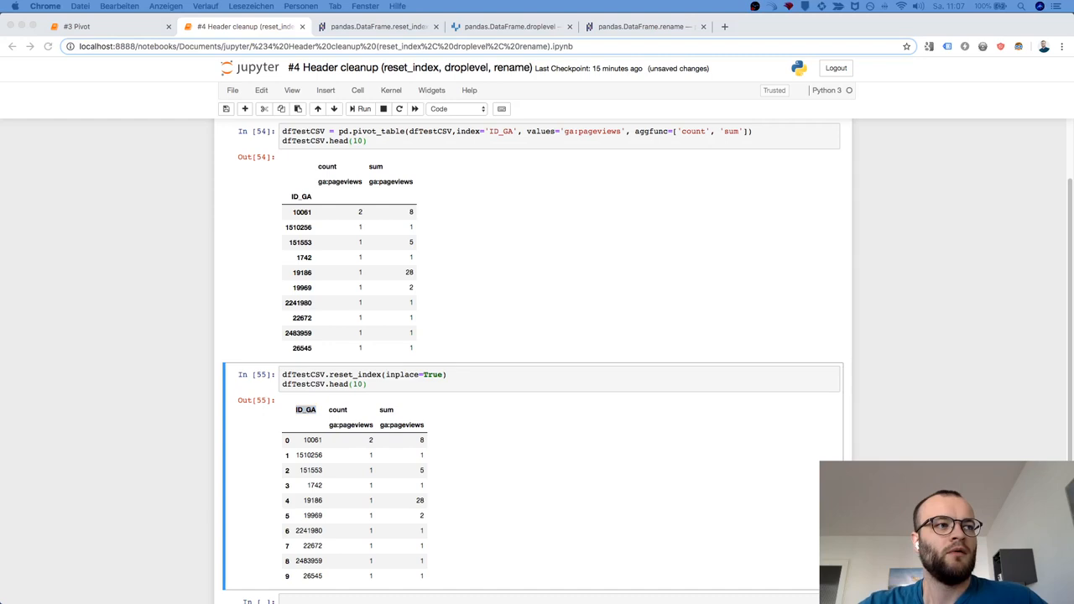
pyautogui.scroll(-3)
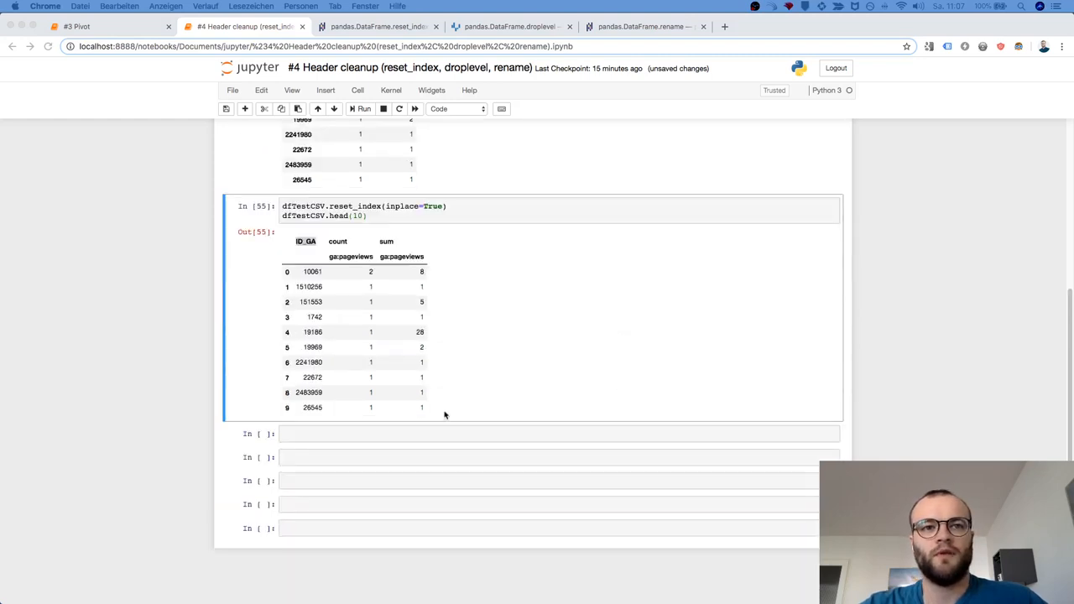
pyautogui.moveTo(324, 438)
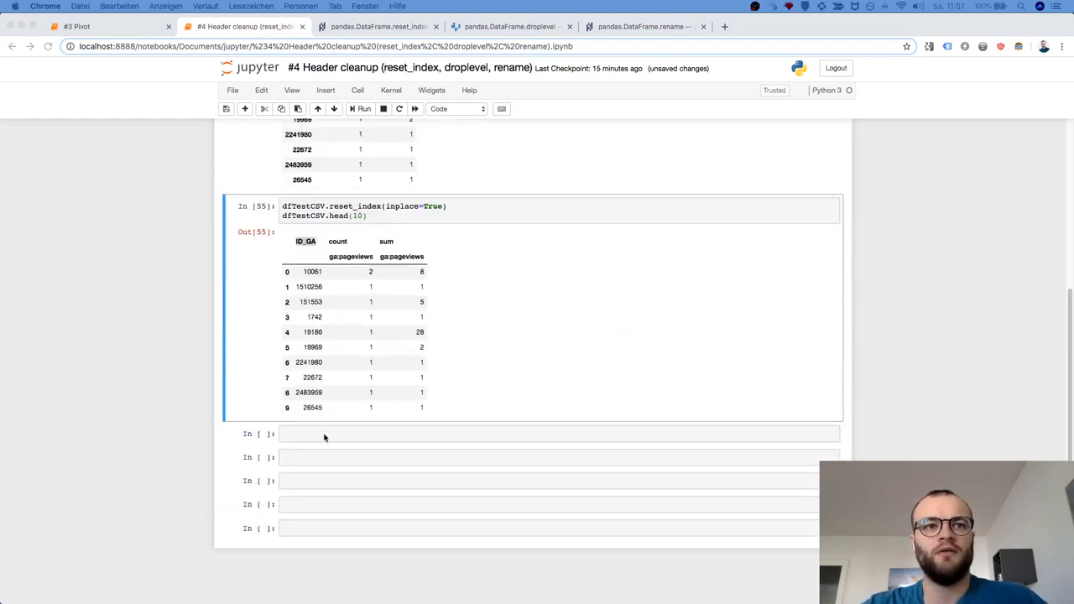
pyautogui.click(462, 434)
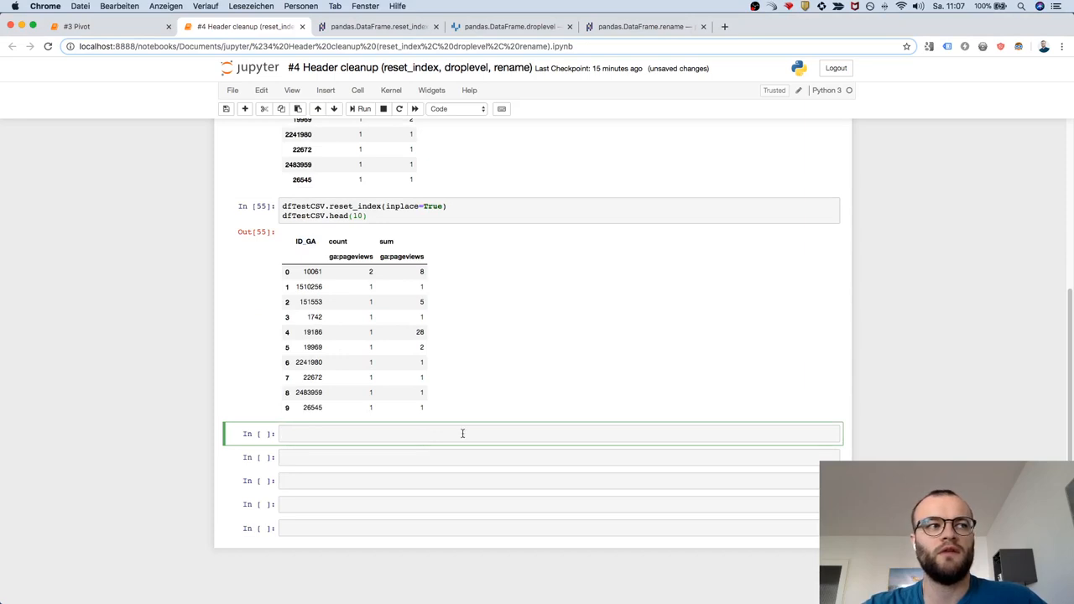
# - Print every entry of dfTestCSV.columns with a for loop to reveal the tuple names
pyautogui.write('for col in dfTestCSV.columns:\\n    print(col)')
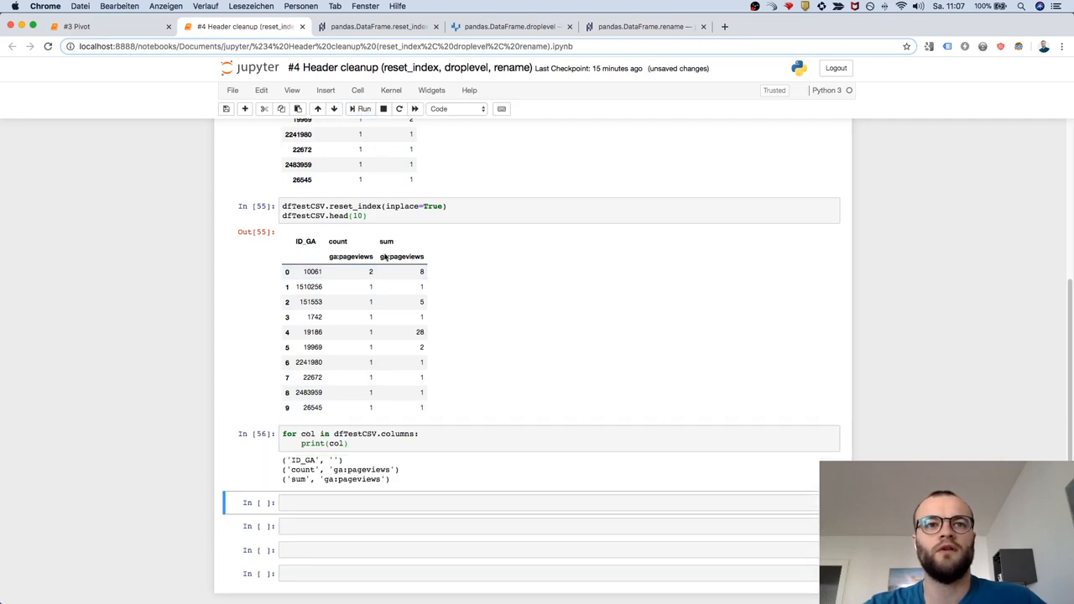
pyautogui.moveTo(301, 454)
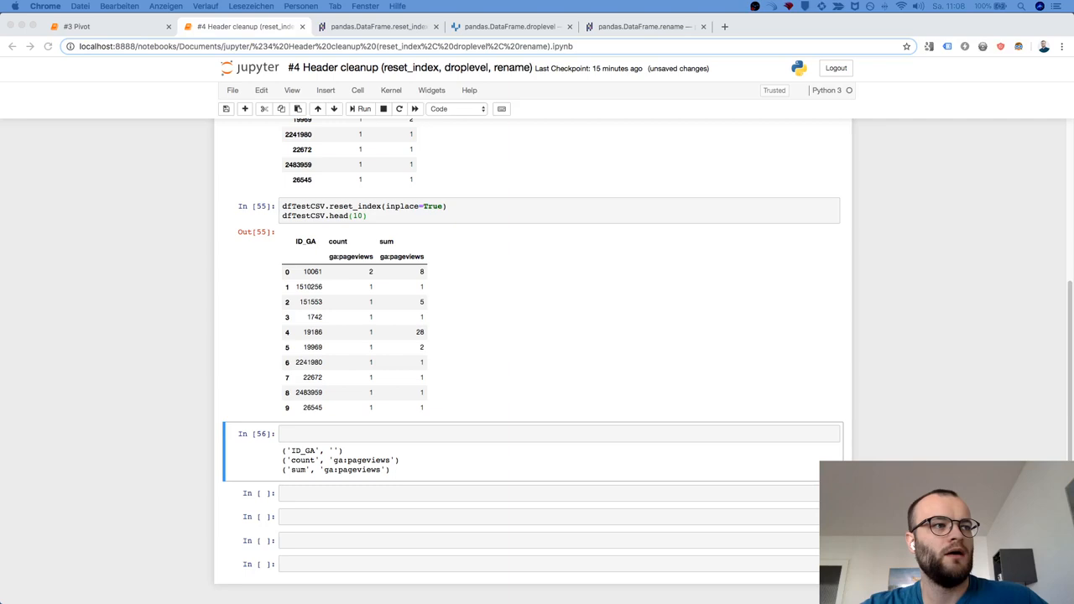
pyautogui.moveTo(324, 392)
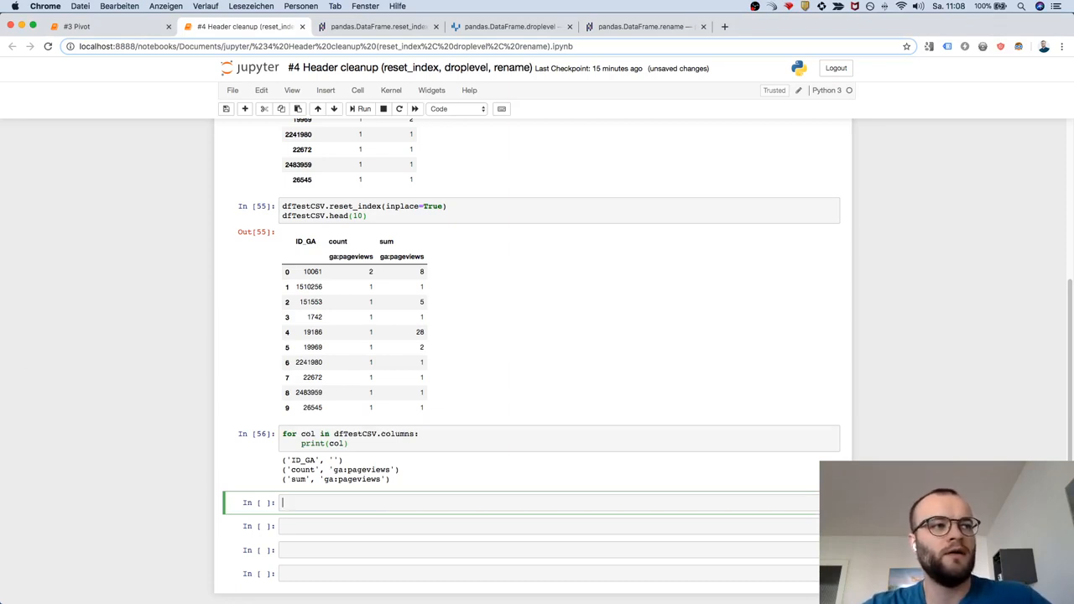
pyautogui.moveTo(347, 264)
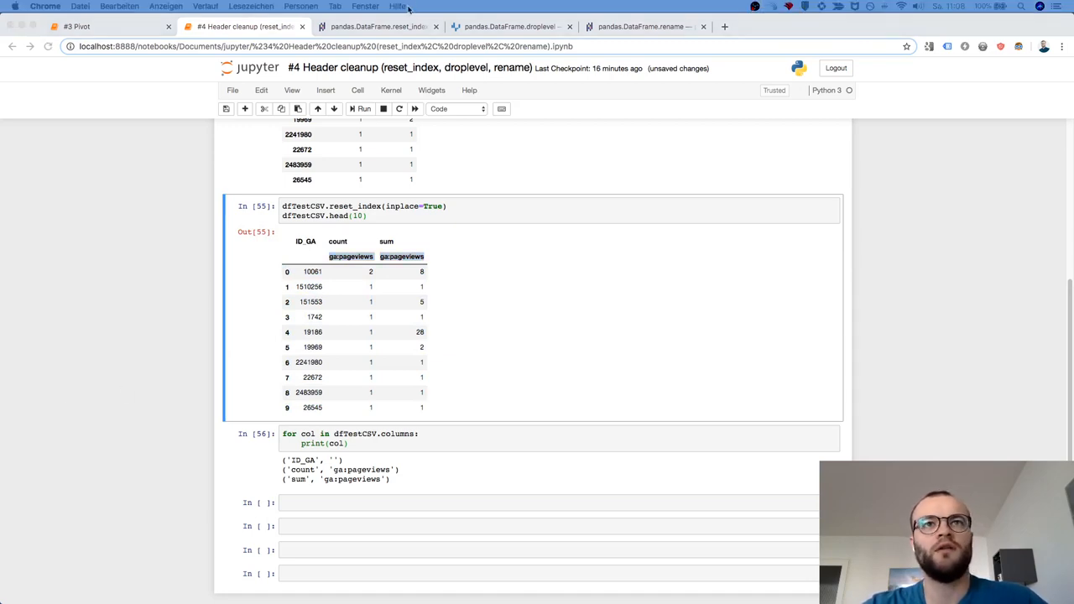
# - Switch to the pandas DataFrame.droplevel documentation page
pyautogui.click(495, 26)
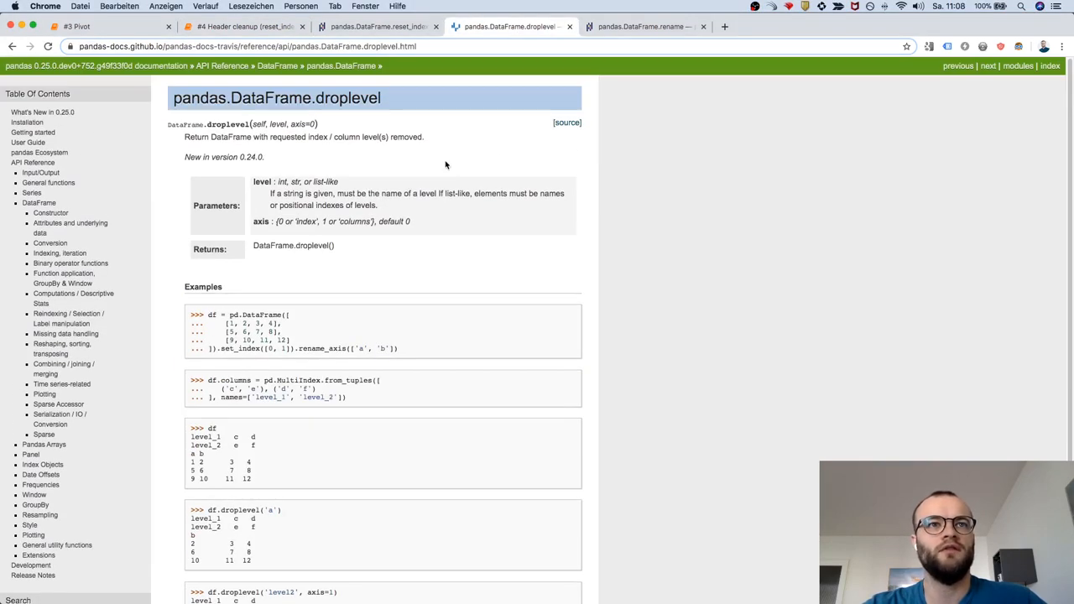
pyautogui.moveTo(404, 235)
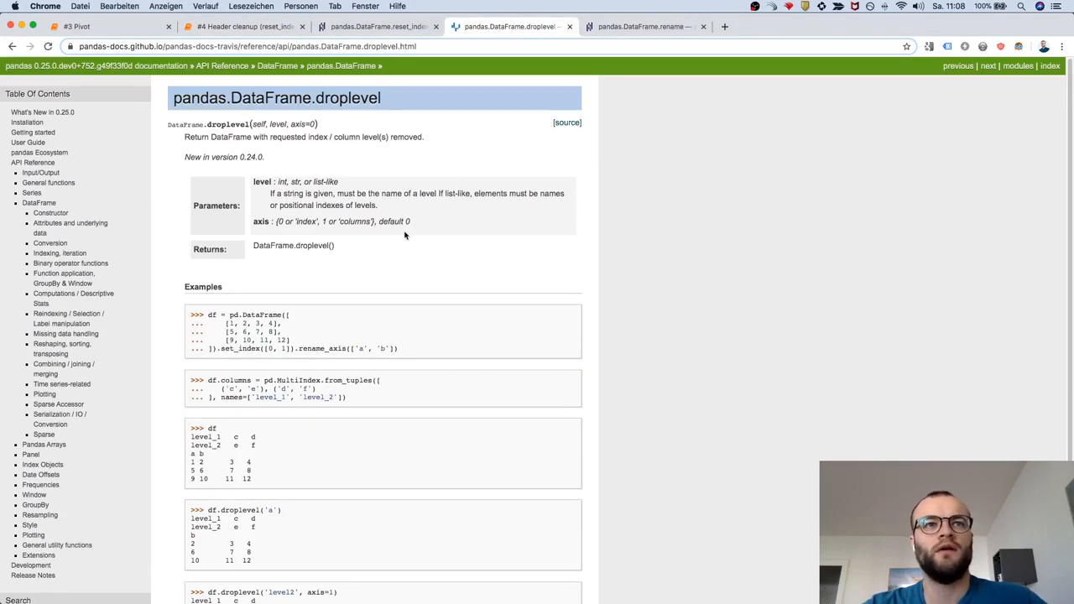
pyautogui.moveTo(222, 285)
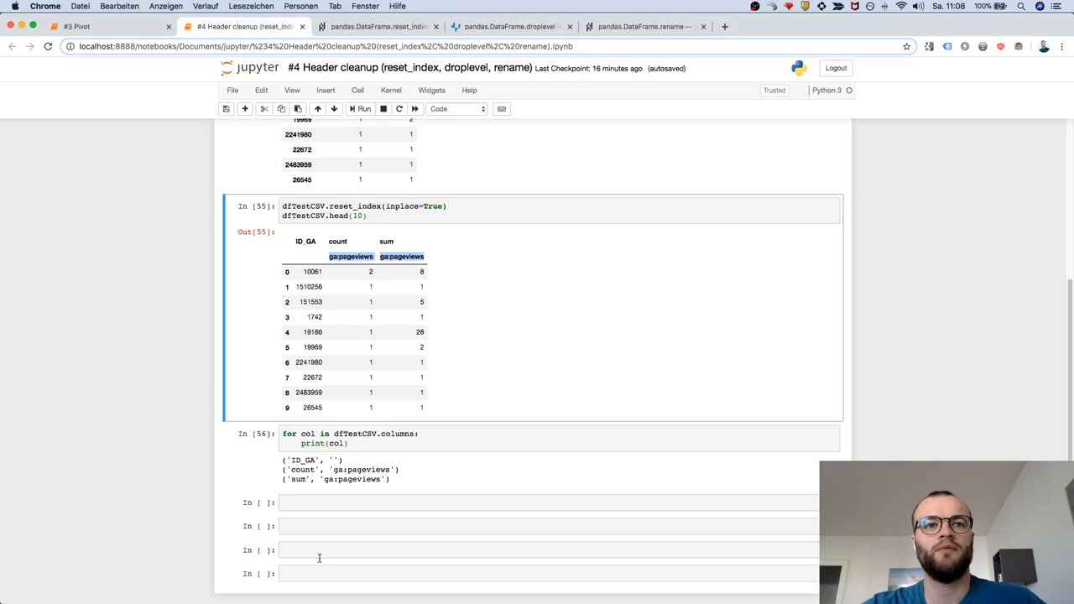
# - Set dfTestCSV.columns to dfTestCSV.columns.droplevel(1) and scroll through the flattened ID_GA, count, sum table
pyautogui.write('dfTestCSV.columns = dfTestCSV.columns.droplevel(1)')
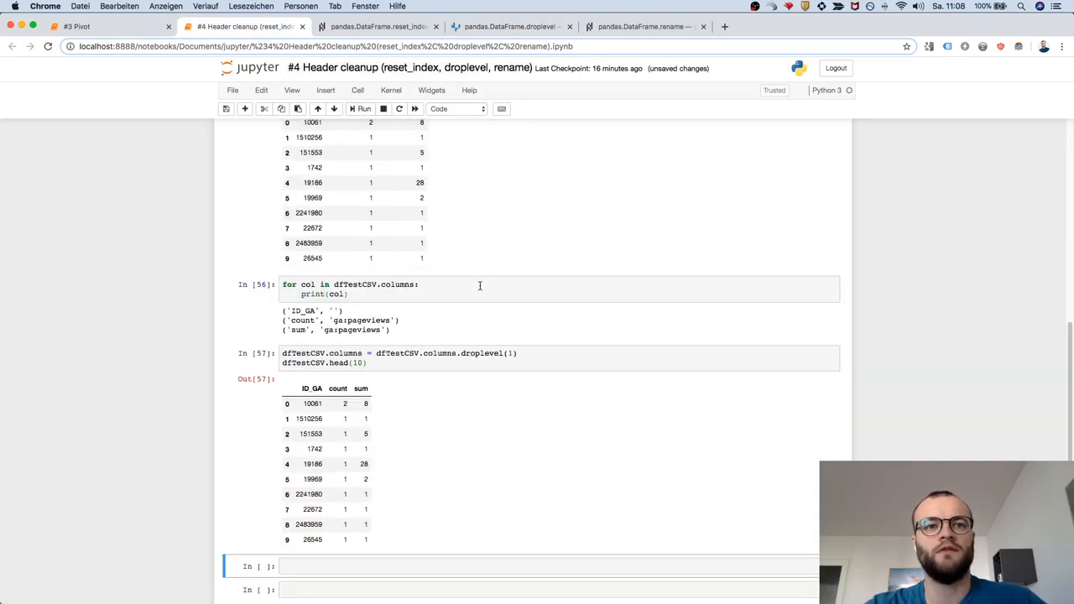
pyautogui.scroll(-3)
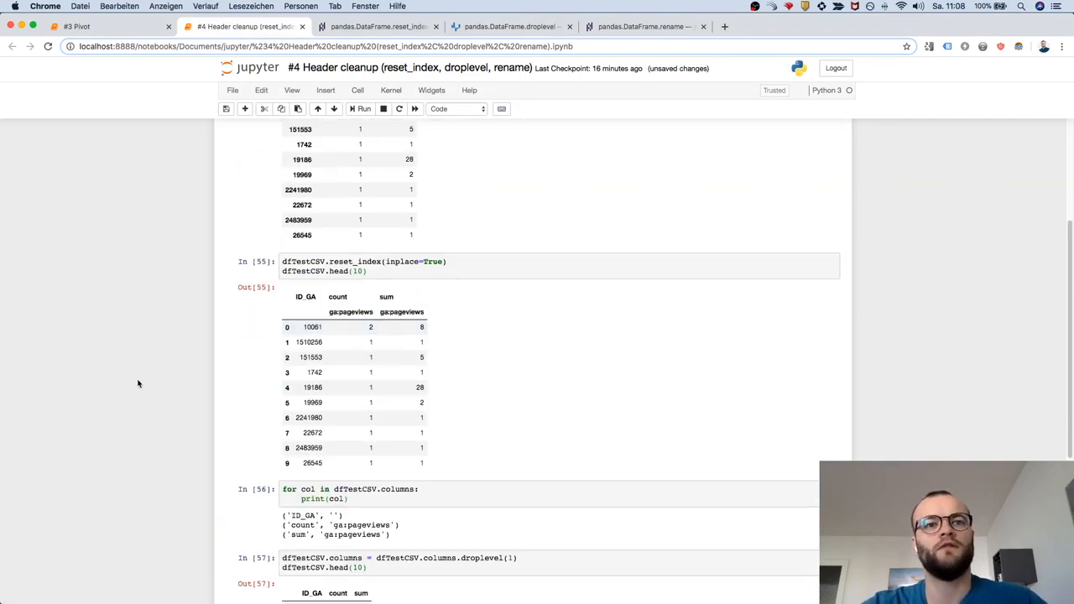
pyautogui.scroll(-3)
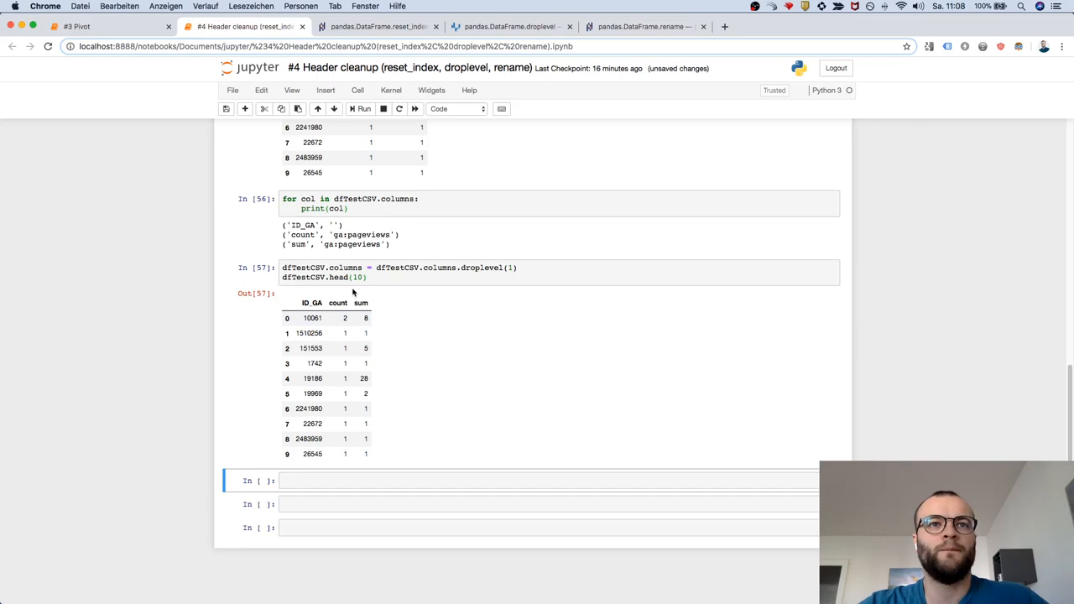
pyautogui.moveTo(377, 285)
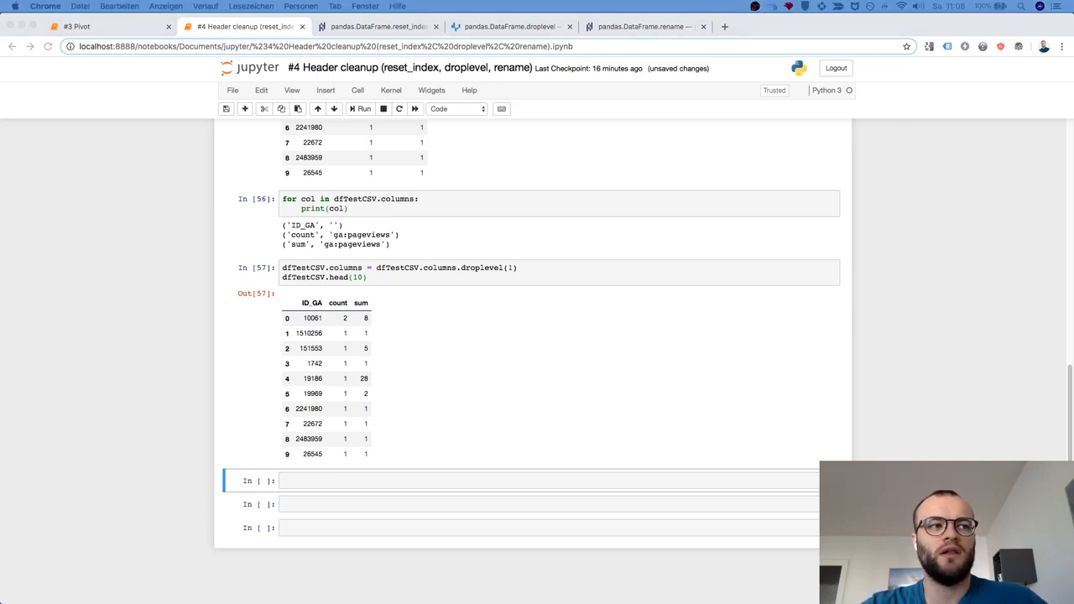
pyautogui.moveTo(343, 316)
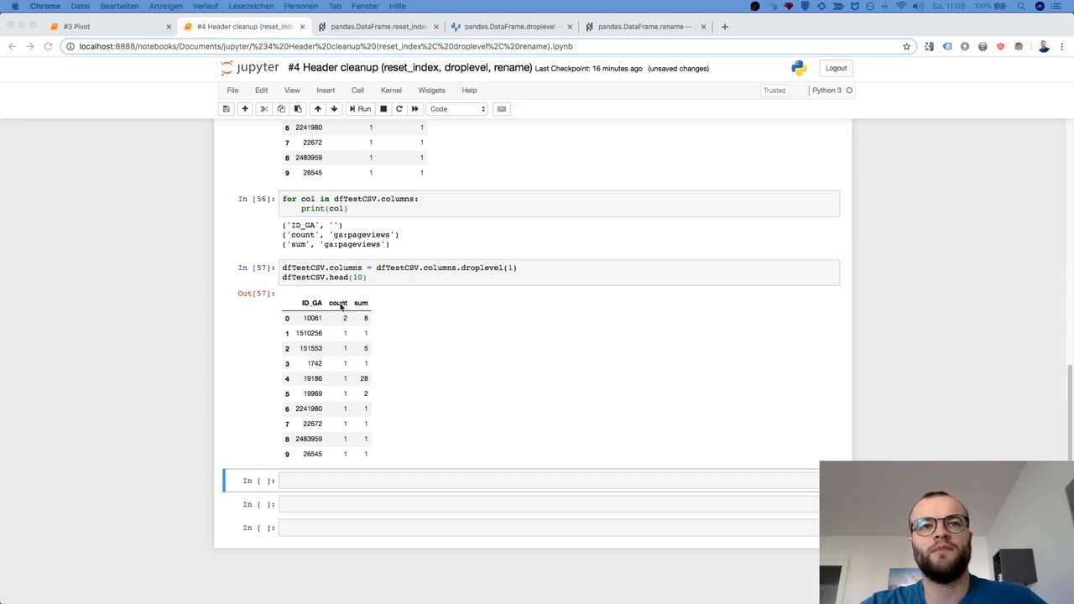
pyautogui.moveTo(370, 304)
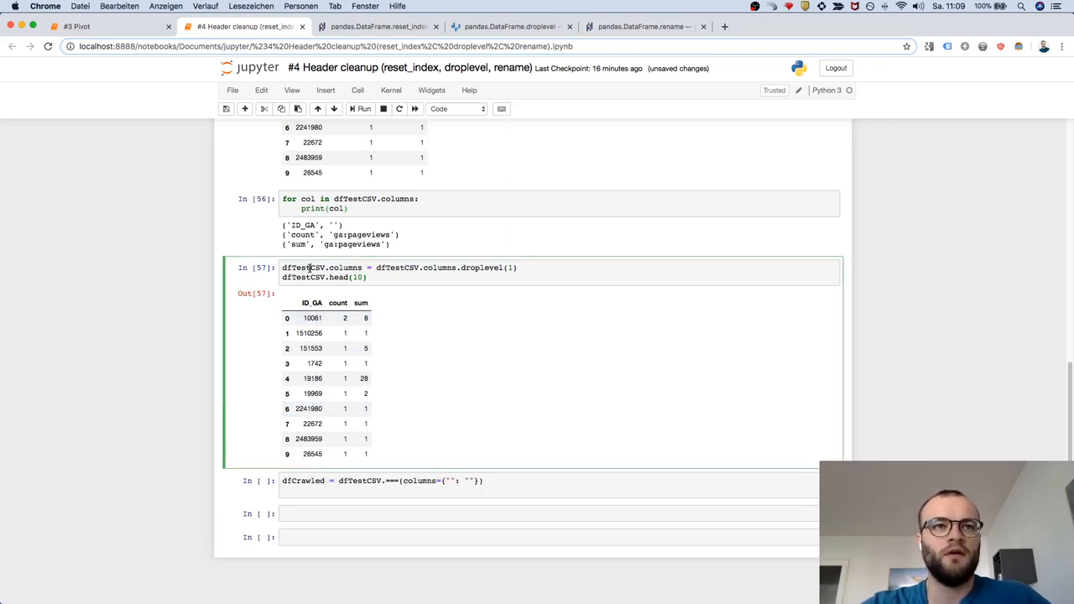
# - Map count to 'id count' and sum to 'pageviews per id', then replace the === placeholder
pyautogui.click(309, 480)
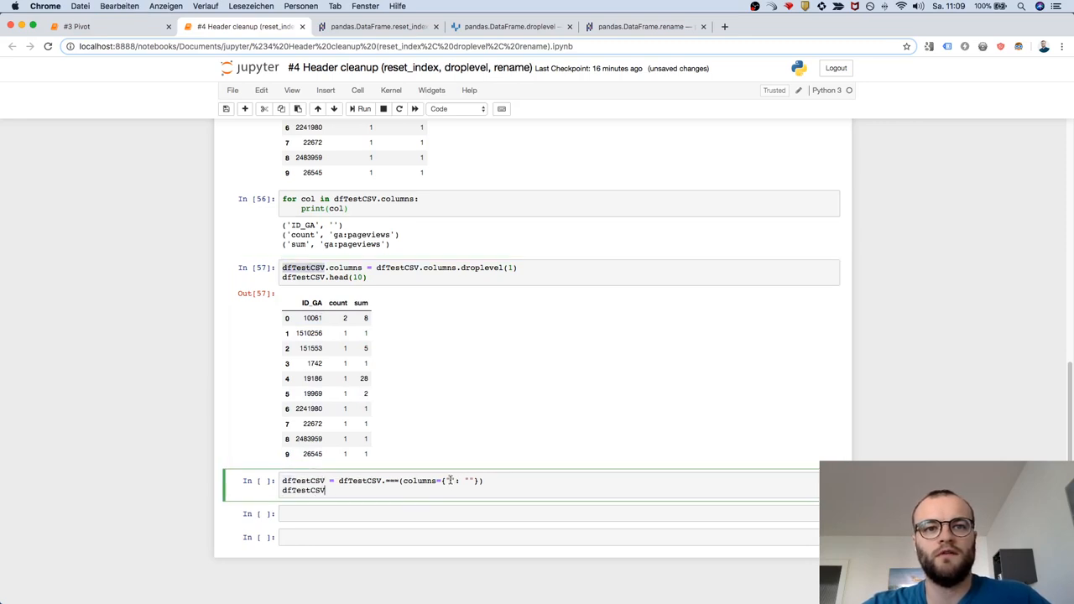
pyautogui.write('coc')
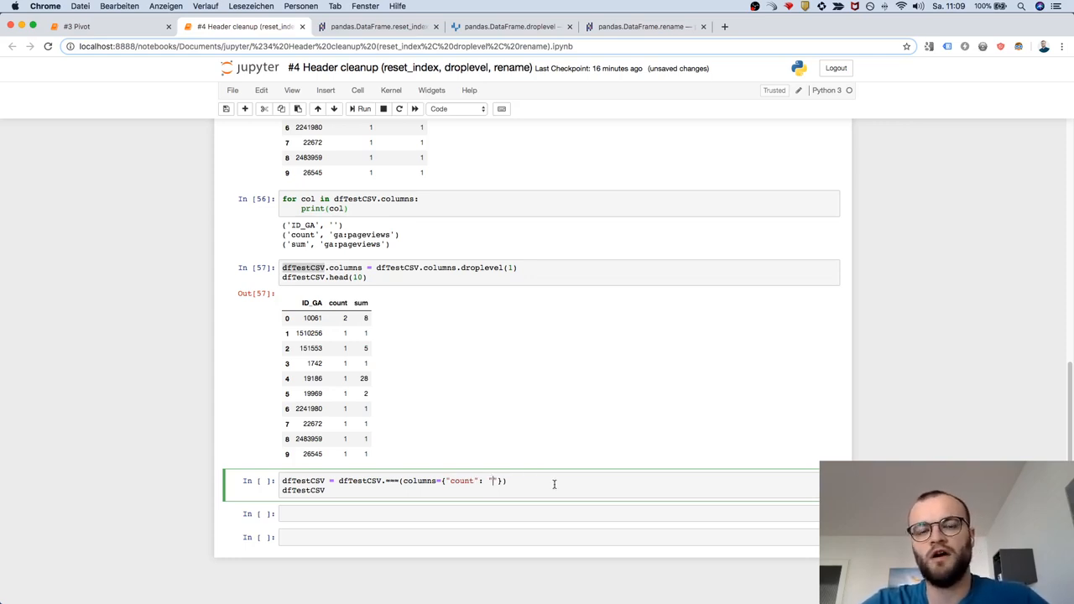
pyautogui.write('id count",')
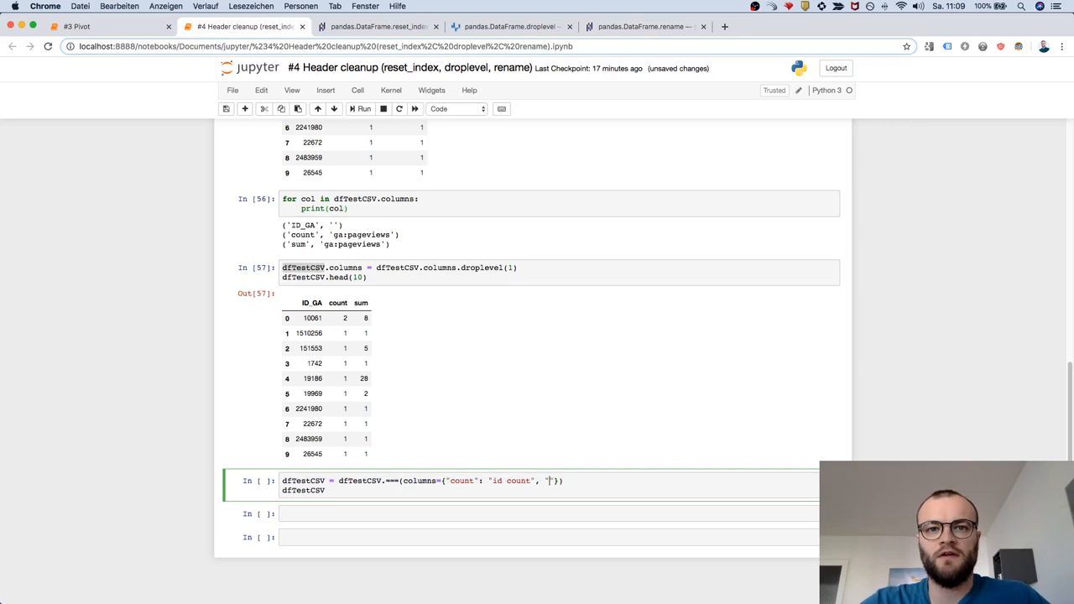
pyautogui.moveTo(361, 303)
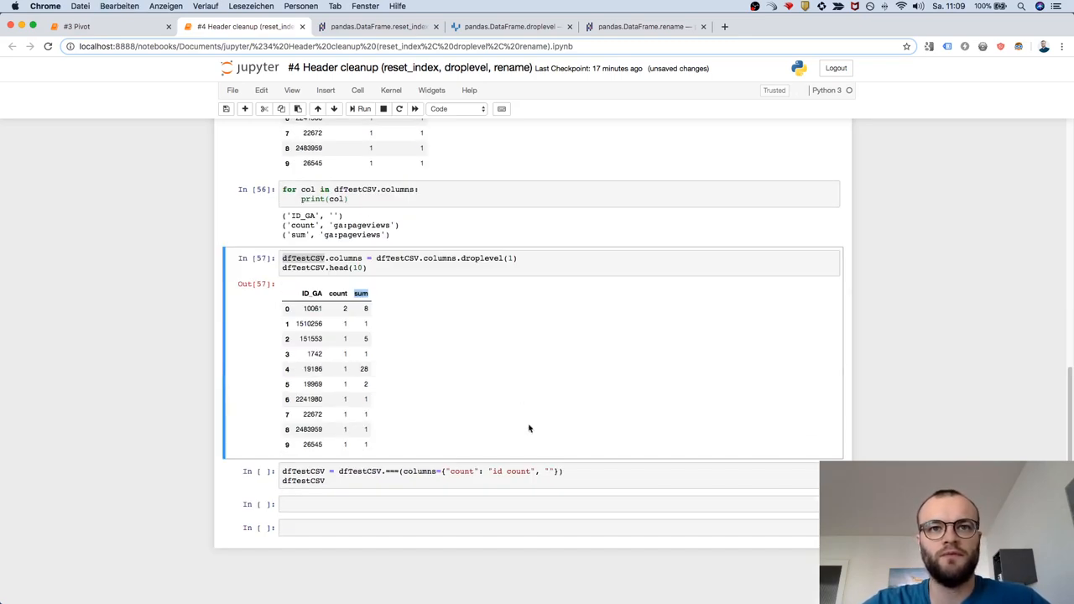
pyautogui.write('sum":')
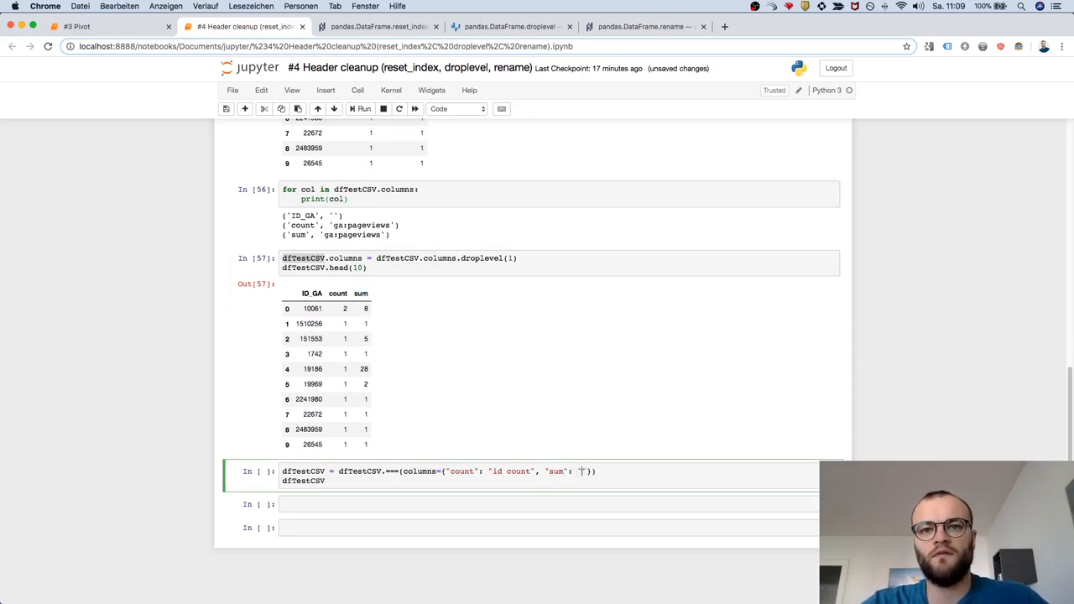
pyautogui.write('pageviews per id')
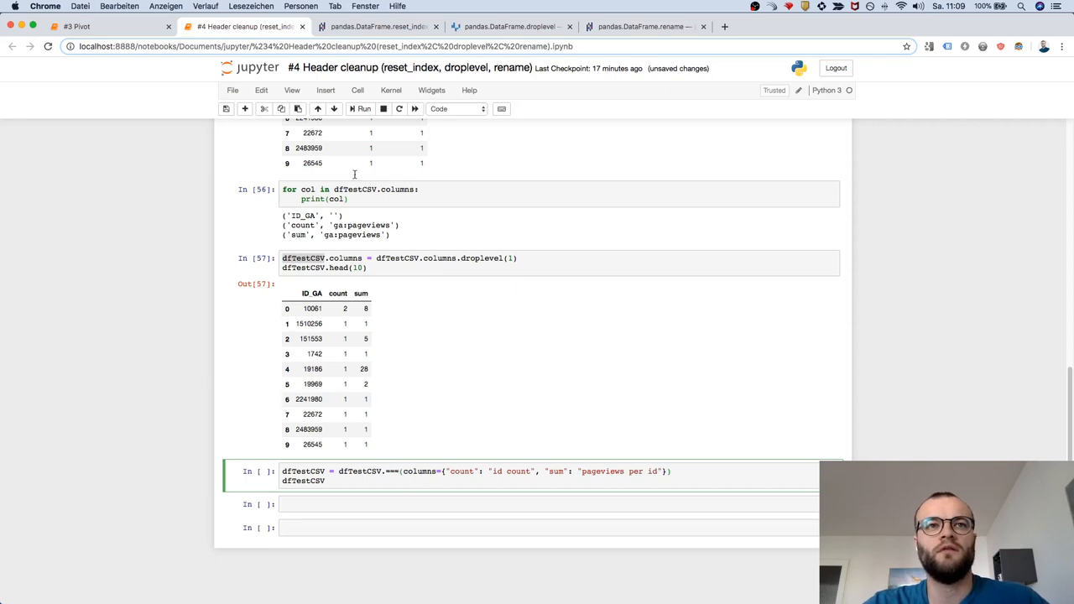
pyautogui.moveTo(546, 377)
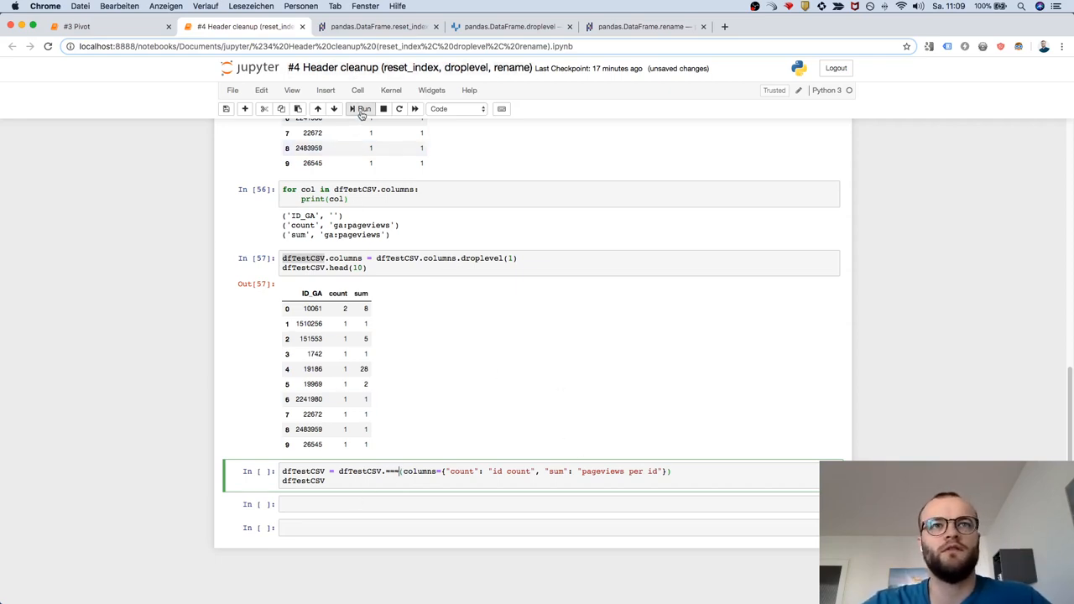
pyautogui.click(360, 108)
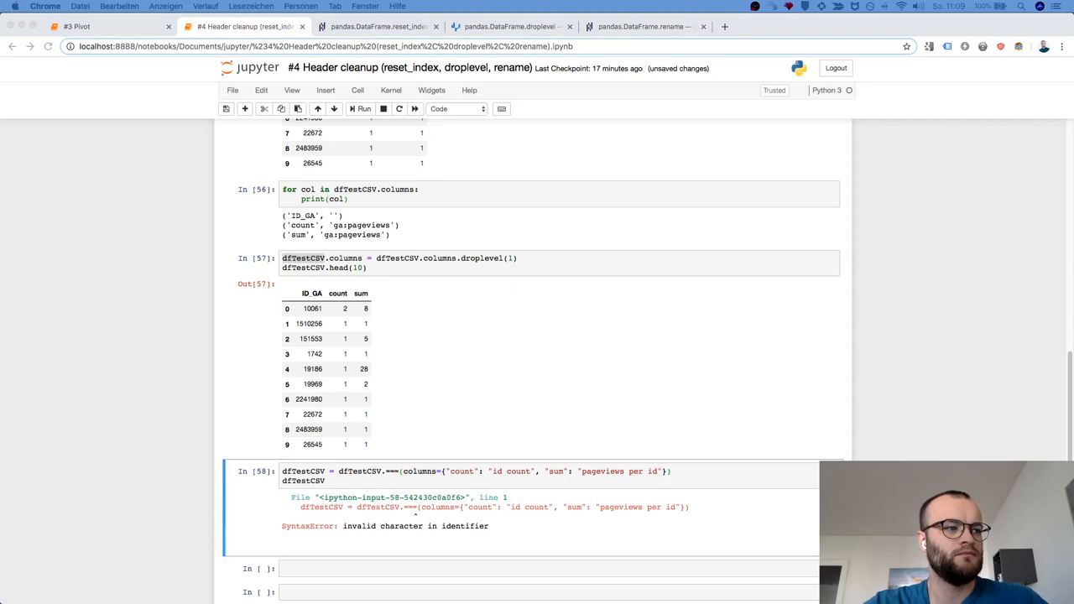
pyautogui.click(424, 471)
pyautogui.write('rename')
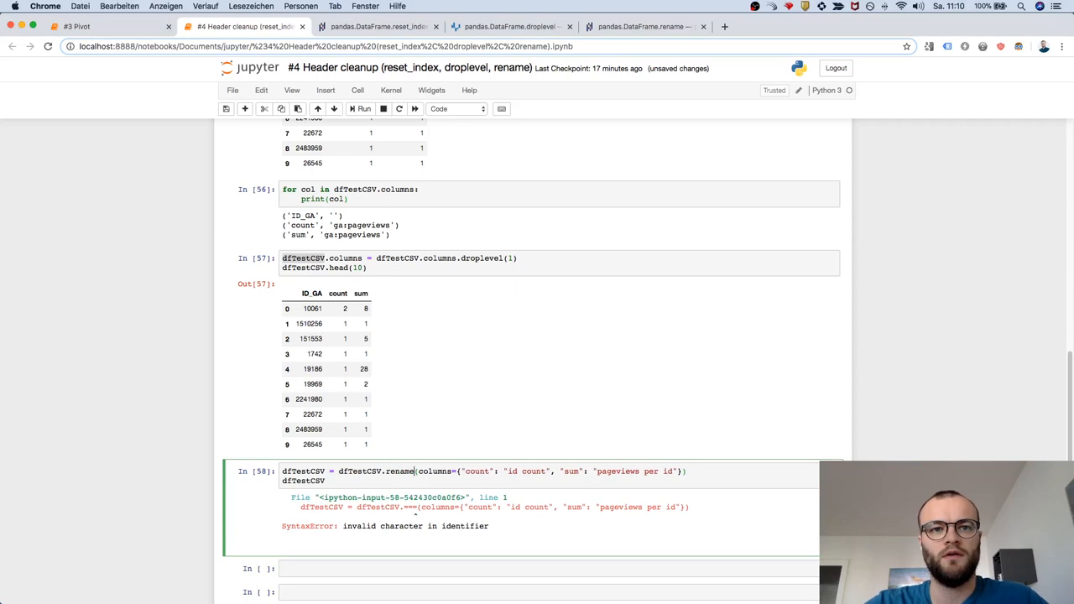
# - Switch to the pandas DataFrame.rename documentation tab
pyautogui.click(642, 27)
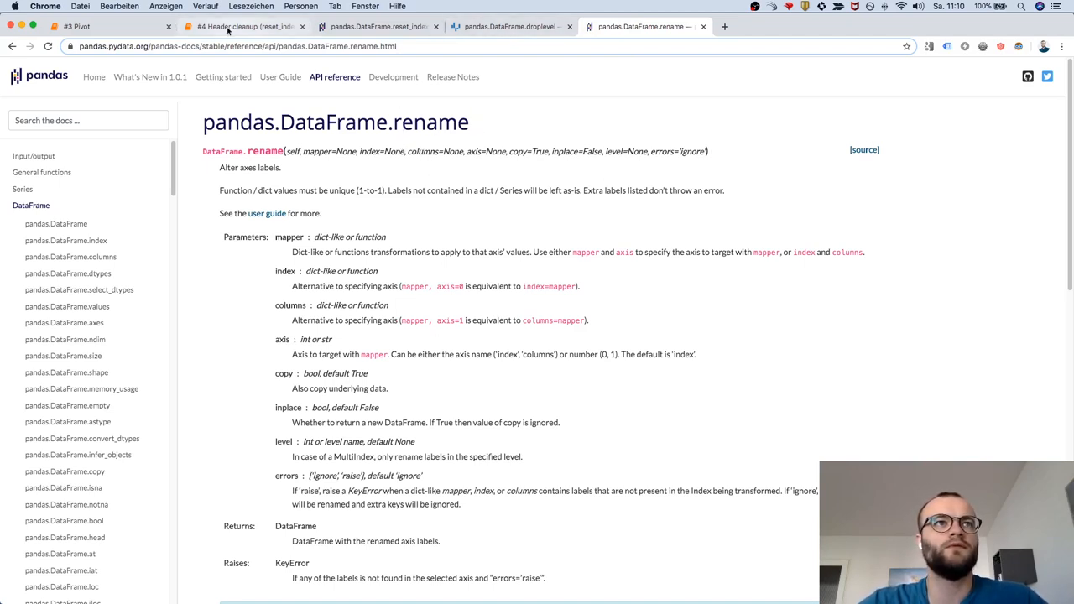
# - Return to the notebook and review Out[59] with columns ID_GA, id count, pageviews per id
pyautogui.click(252, 25)
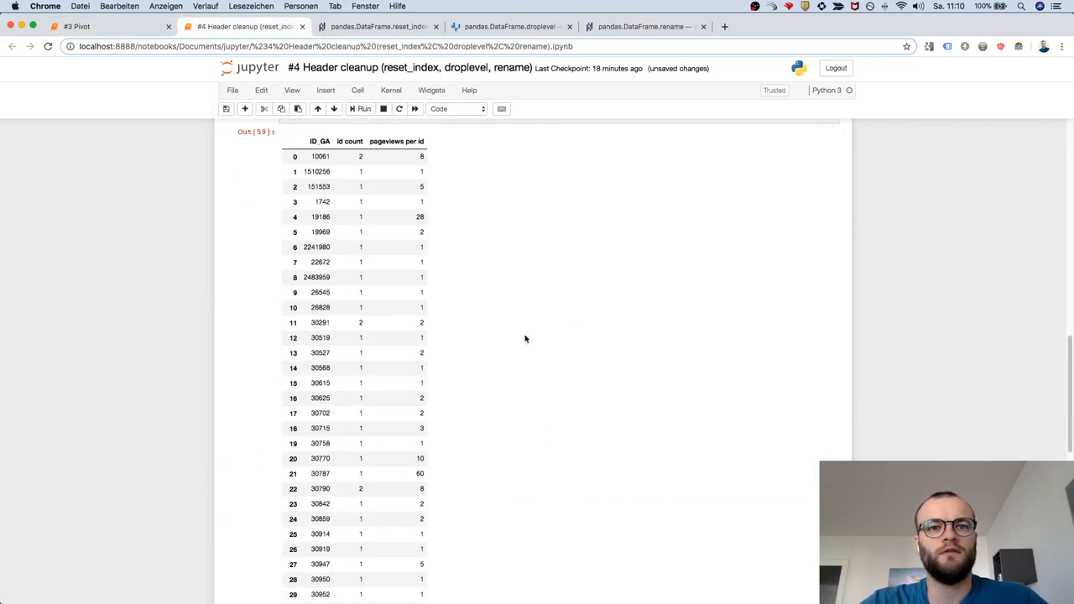
pyautogui.scroll(3)
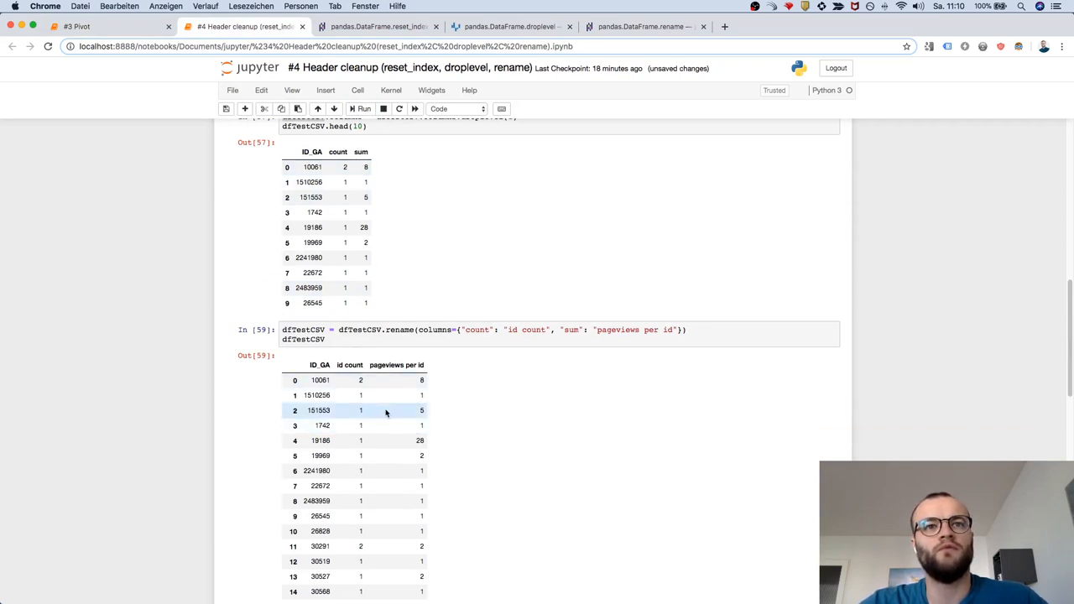
pyautogui.scroll(-3)
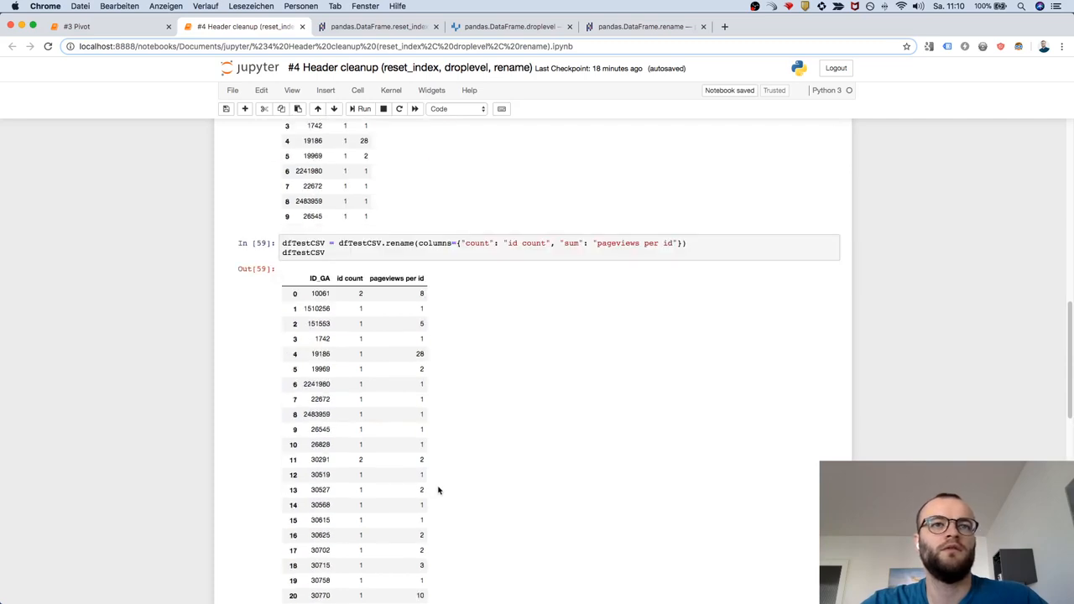